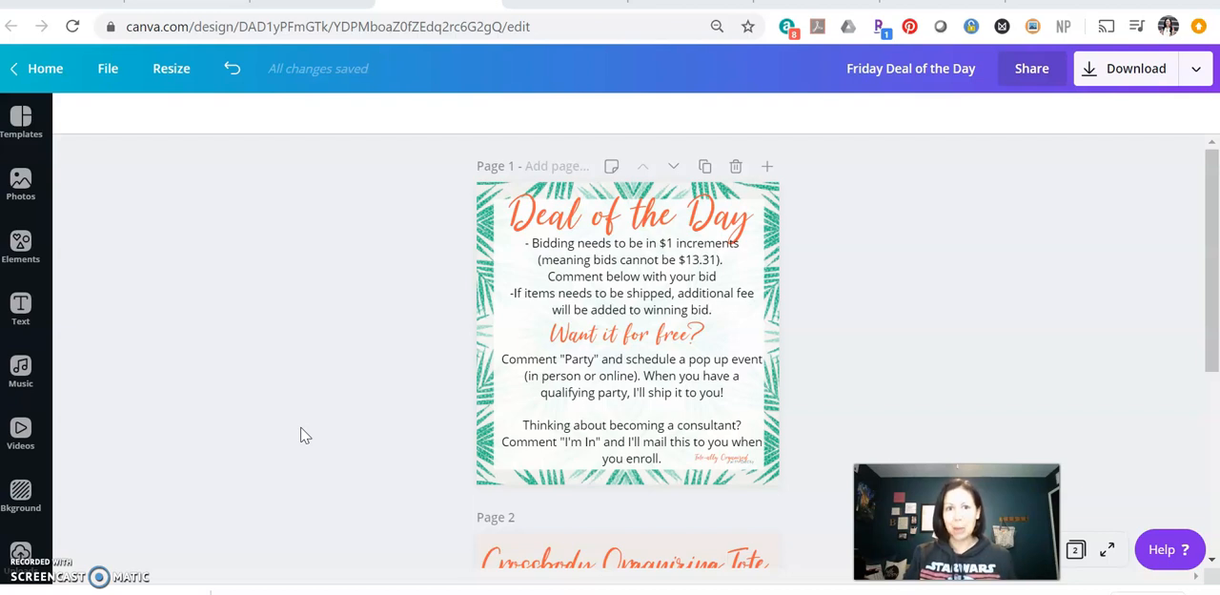
mouse_move(353, 352)
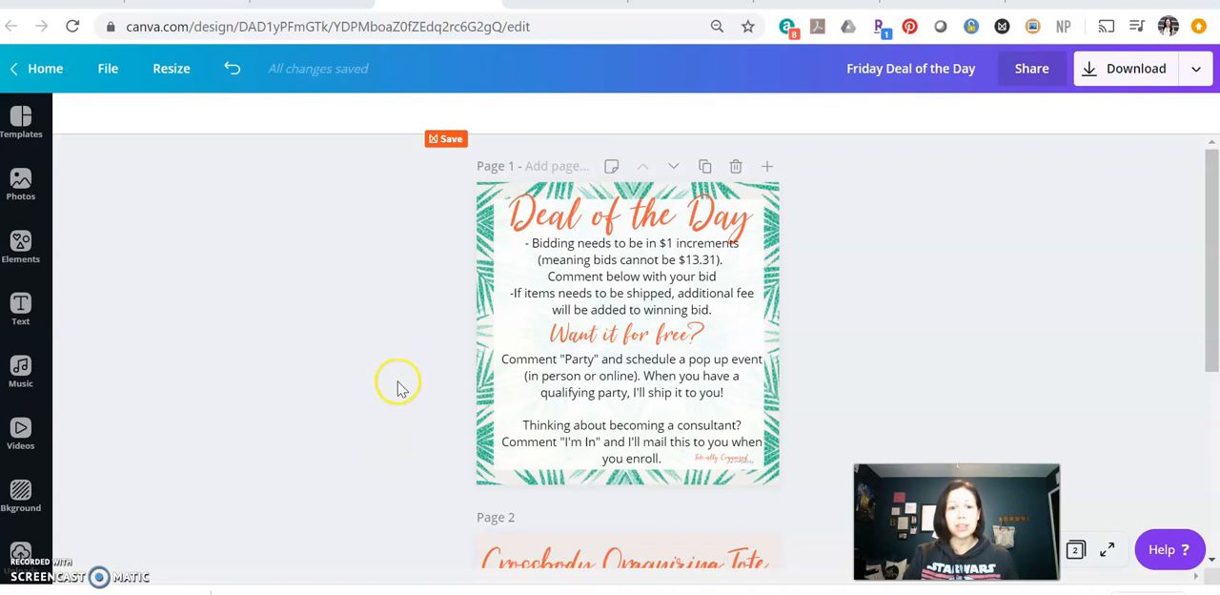
Scroll to page 2 and select the 'Crossbody Organizing Tote' heading for editing.
scroll("down", 3)
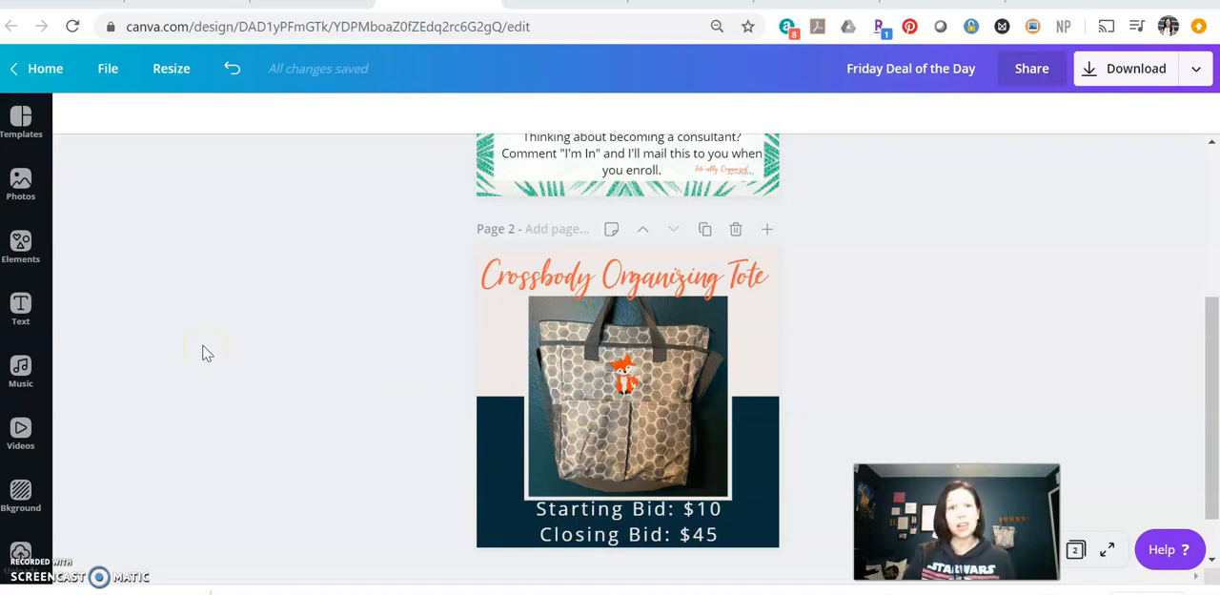
mouse_move(461, 467)
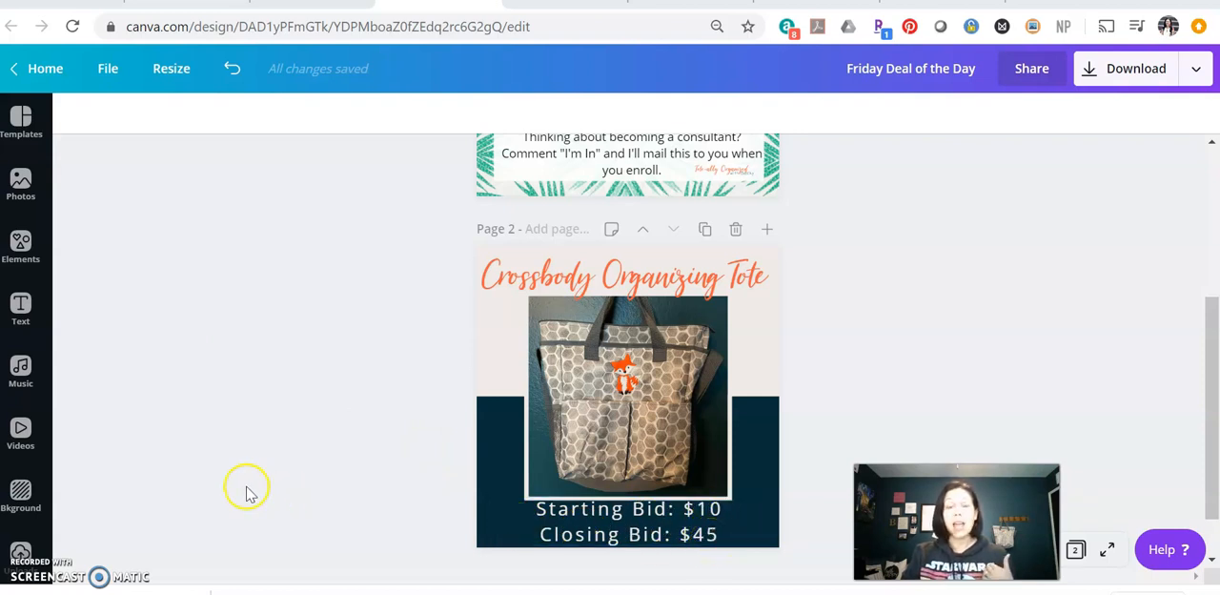
mouse_move(252, 478)
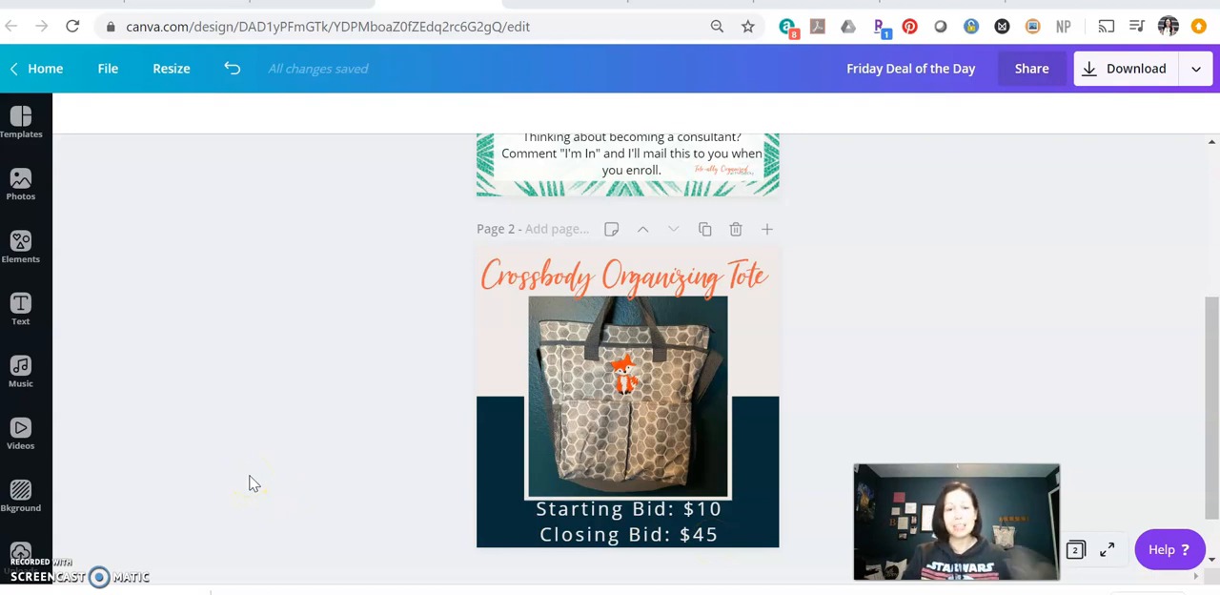
mouse_move(263, 477)
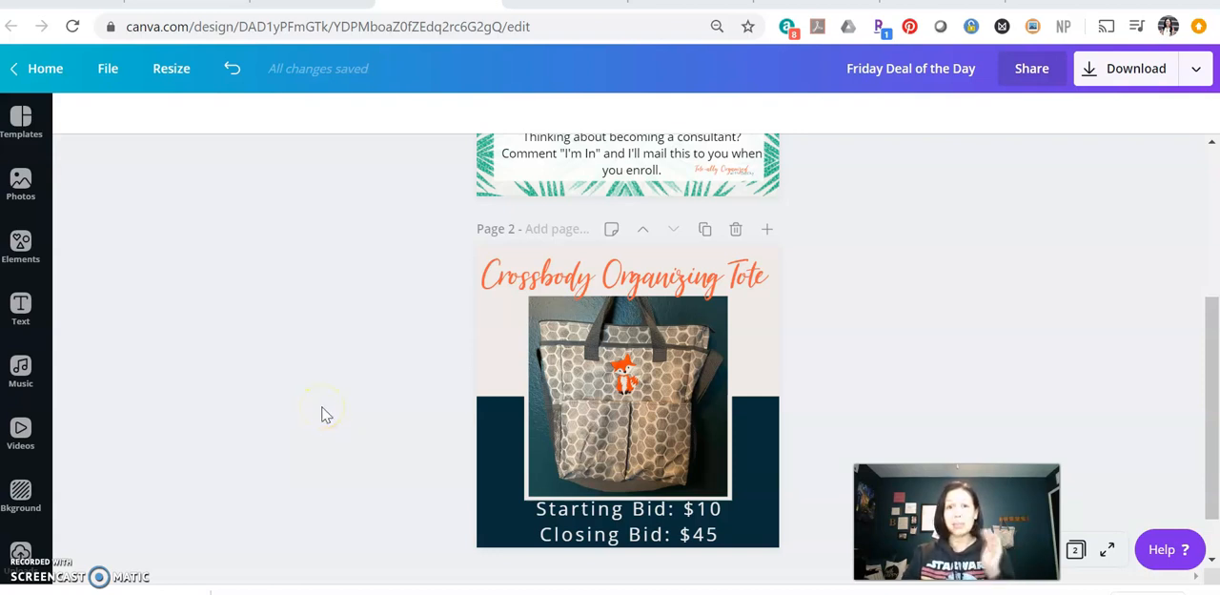
mouse_move(328, 410)
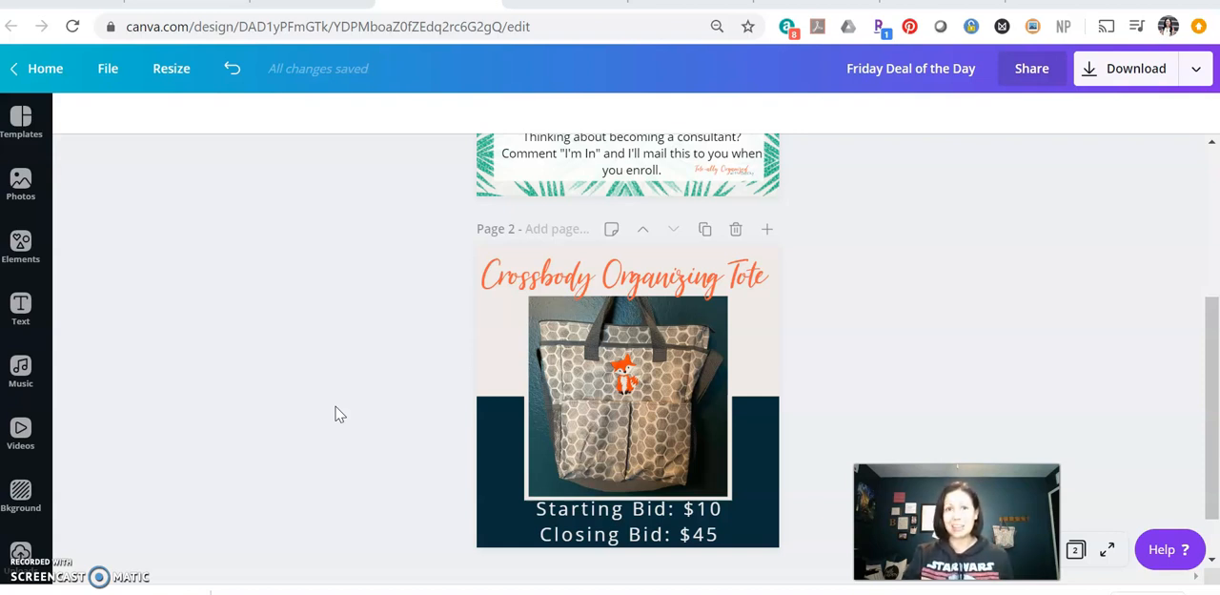
mouse_move(341, 412)
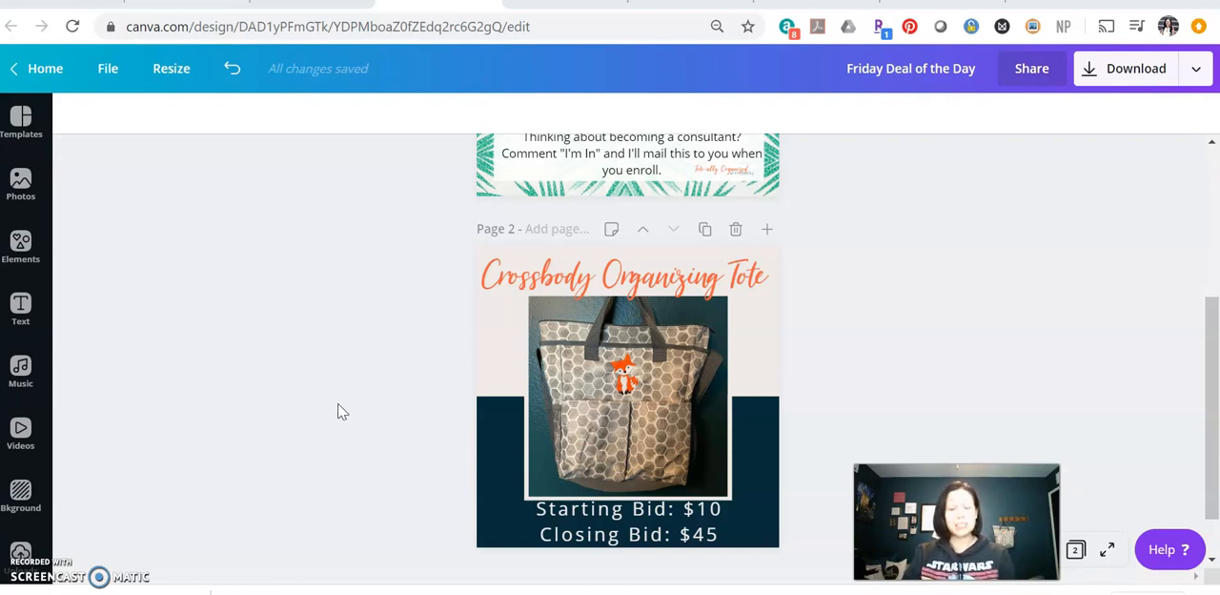
mouse_move(340, 408)
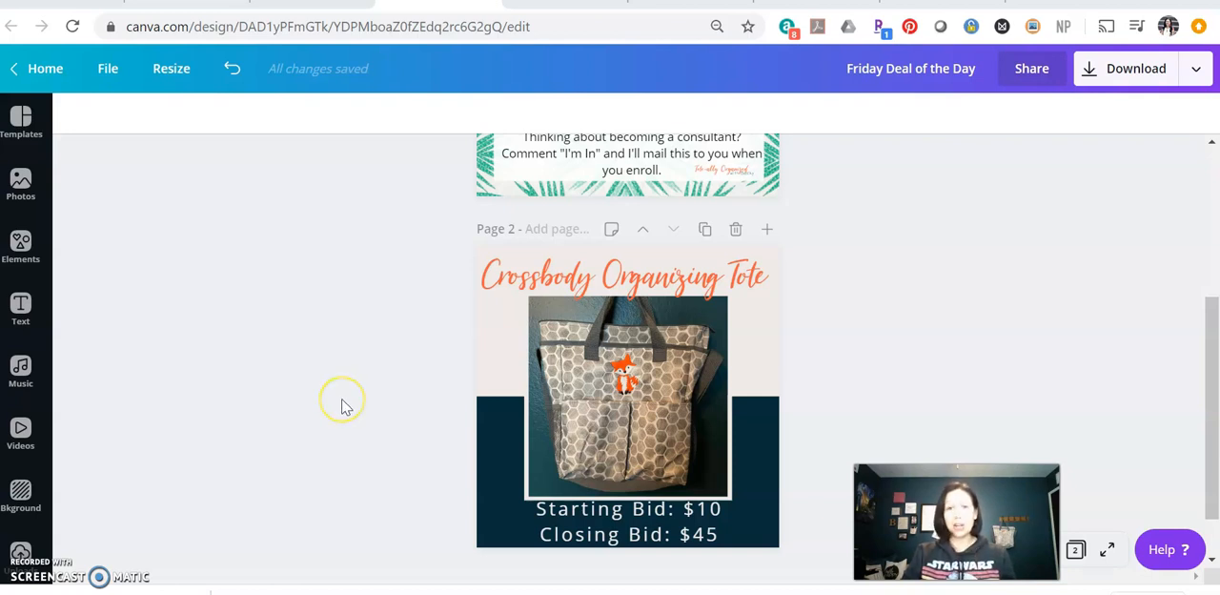
mouse_move(398, 336)
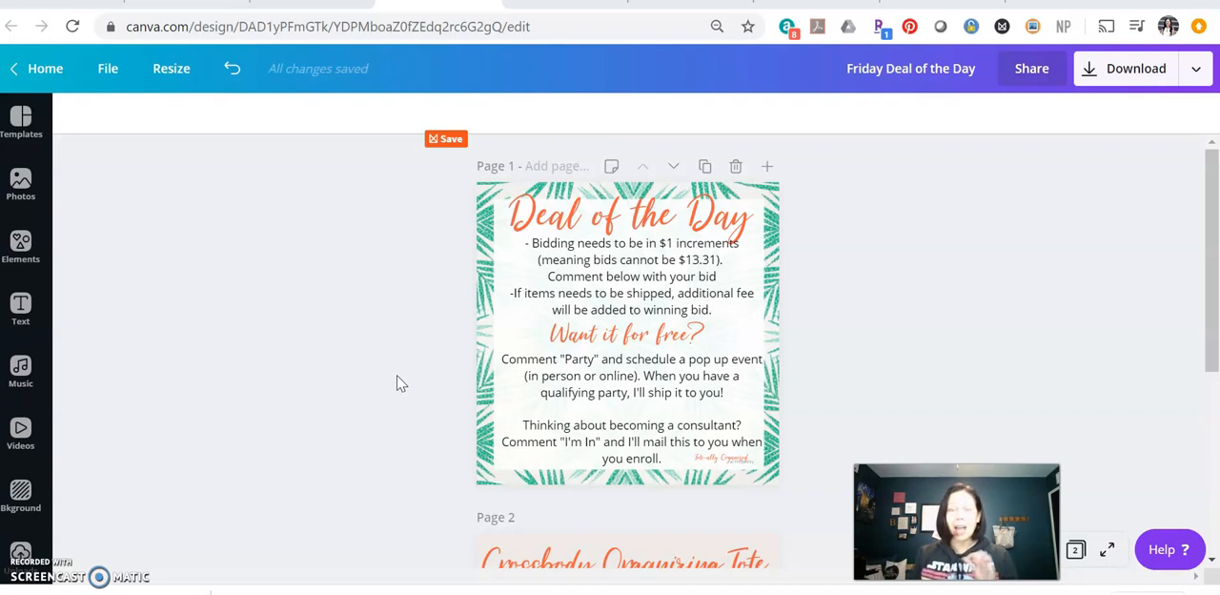
scroll("down", 3)
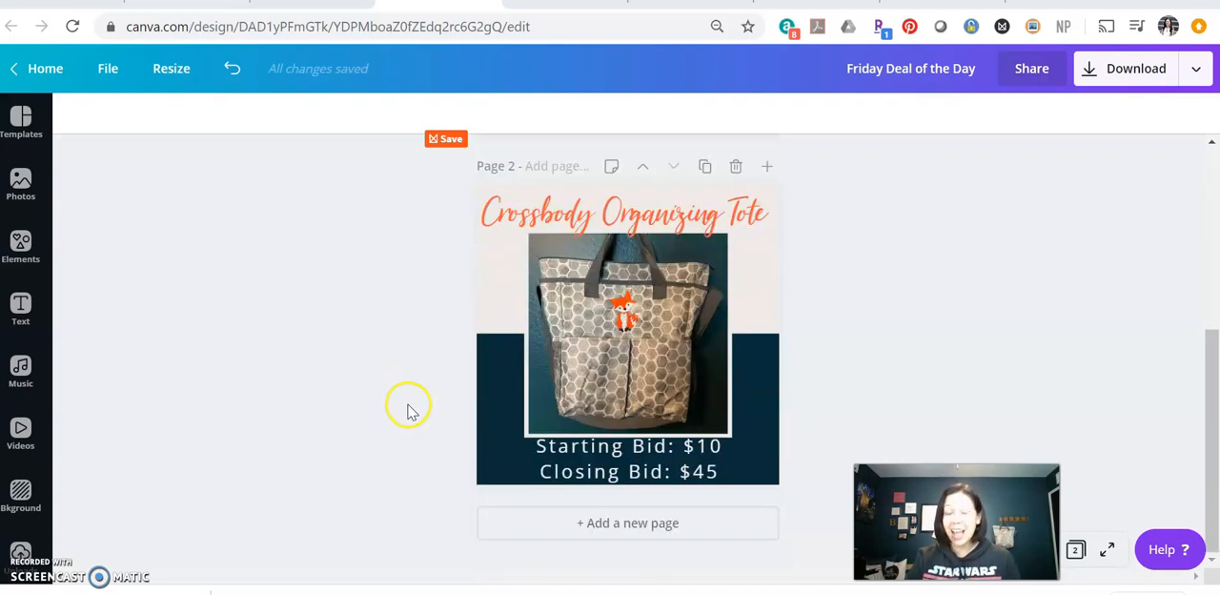
mouse_move(316, 400)
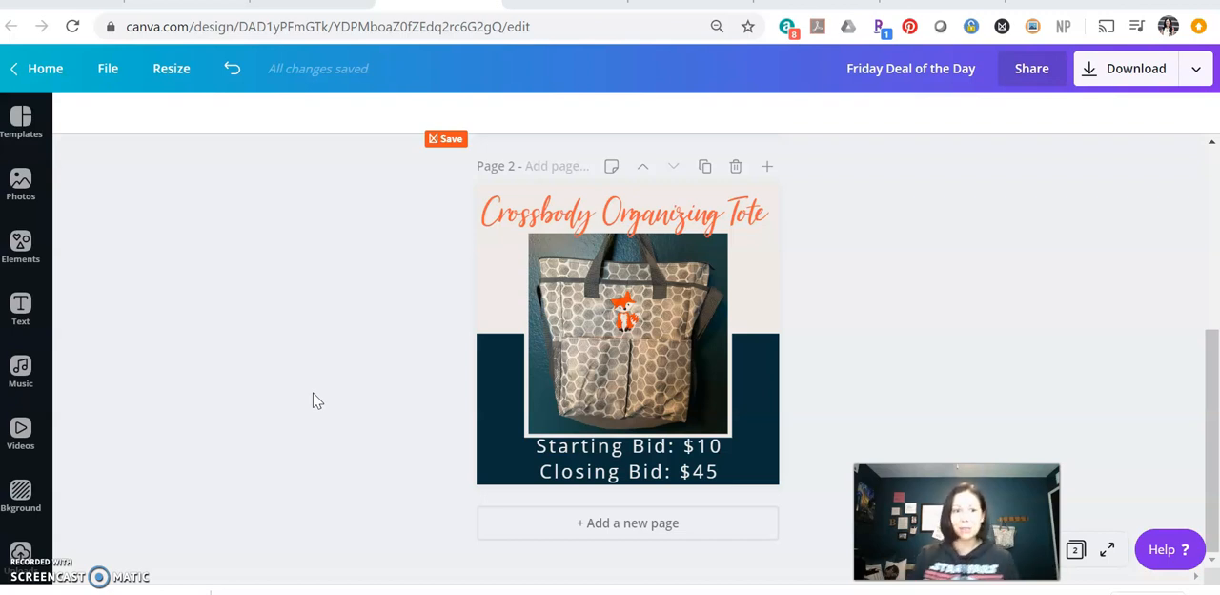
left_click(625, 213)
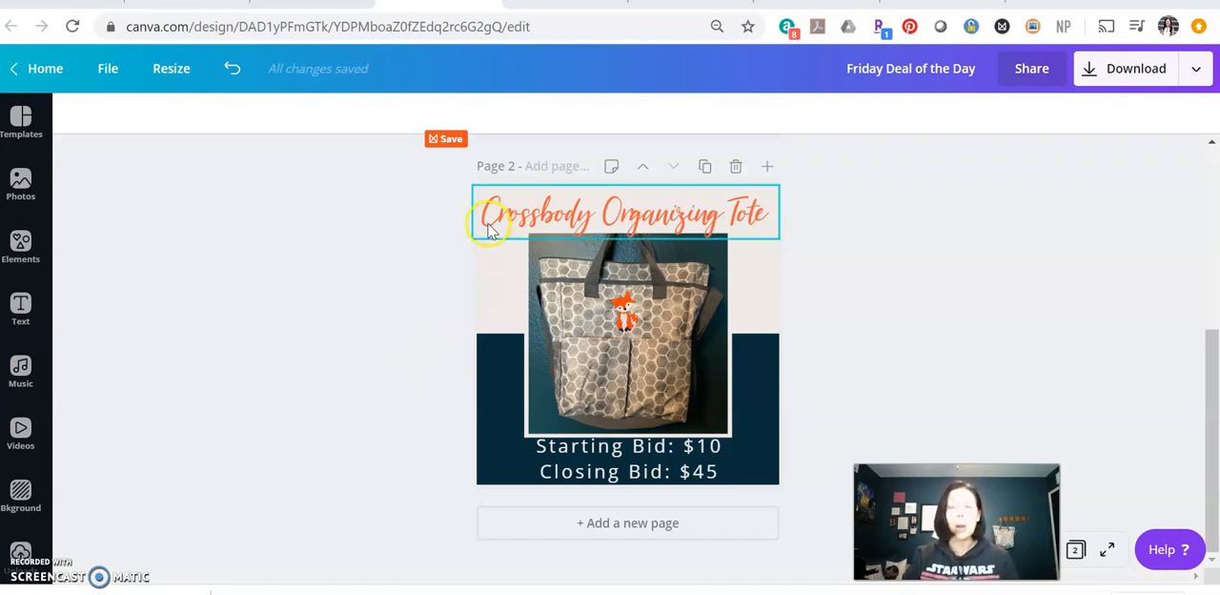